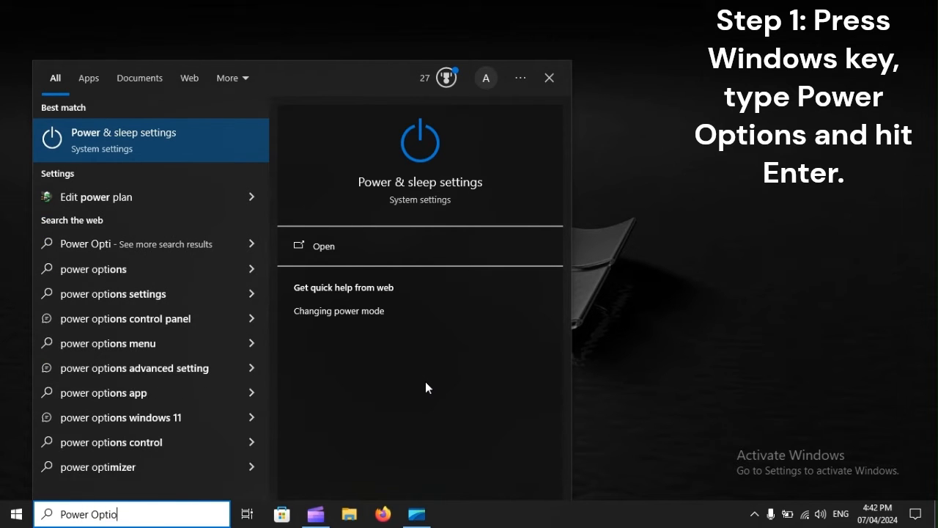
Reach the Control Panel Power Options window from the Power & sleep settings page
key("enter")
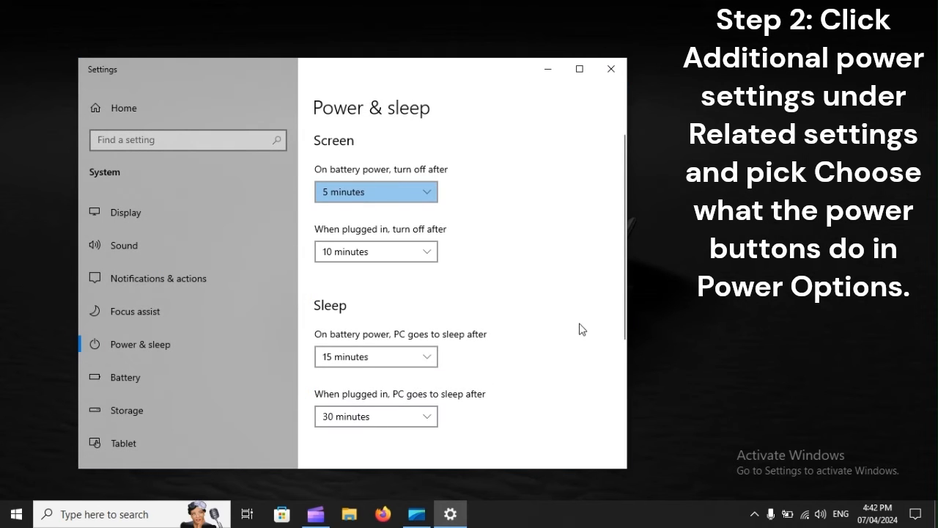
scroll("down", 3)
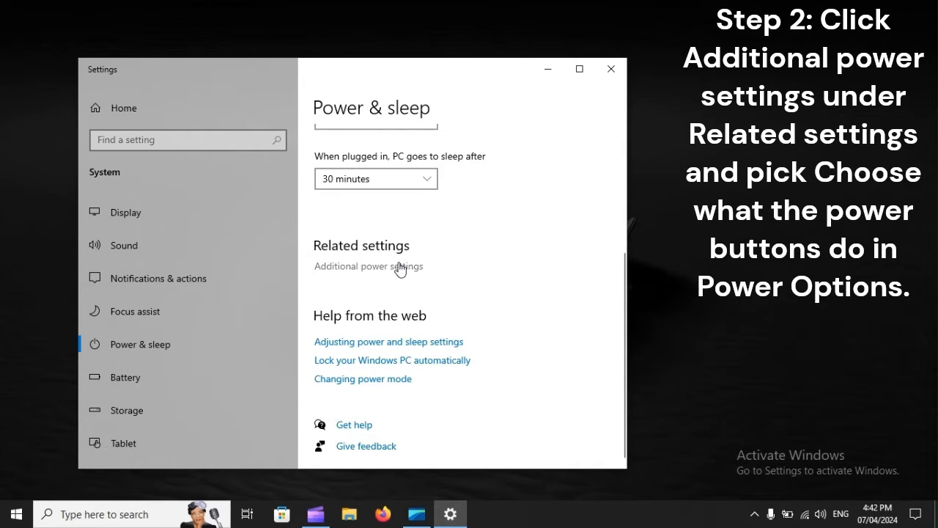
left_click(367, 267)
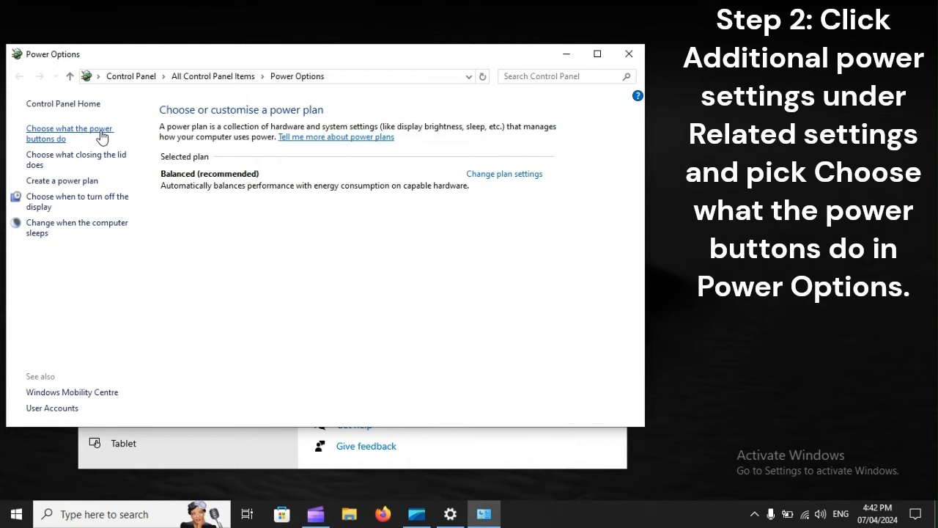
Go to the power button and shutdown settings where fast start-up is controlled
left_click(69, 132)
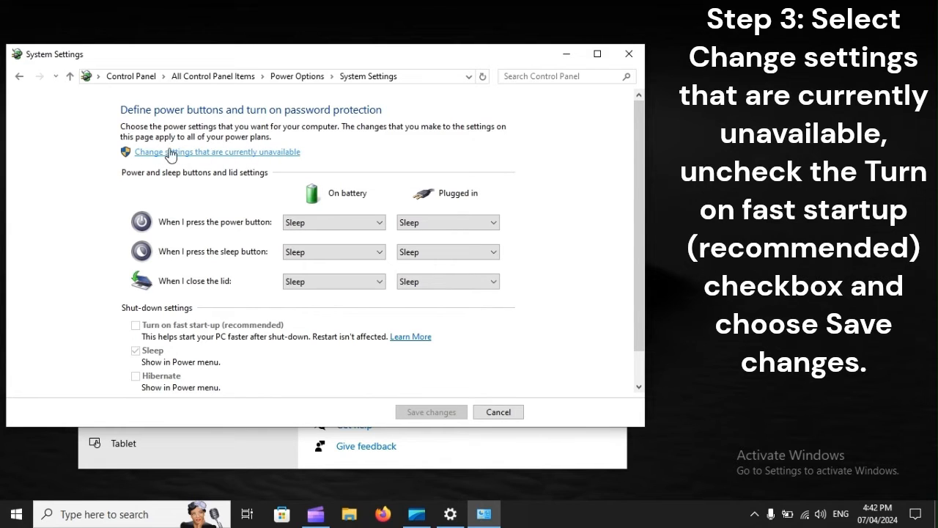
mouse_move(252, 155)
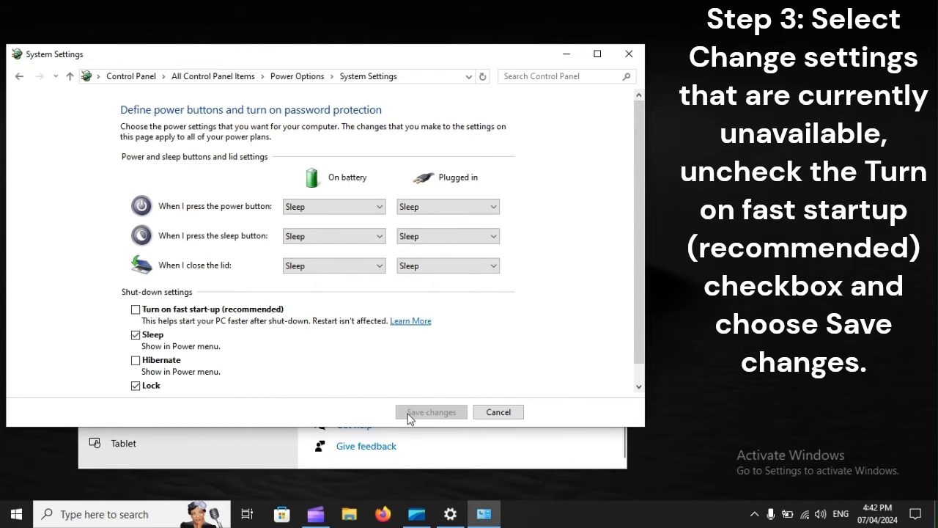
mouse_move(440, 418)
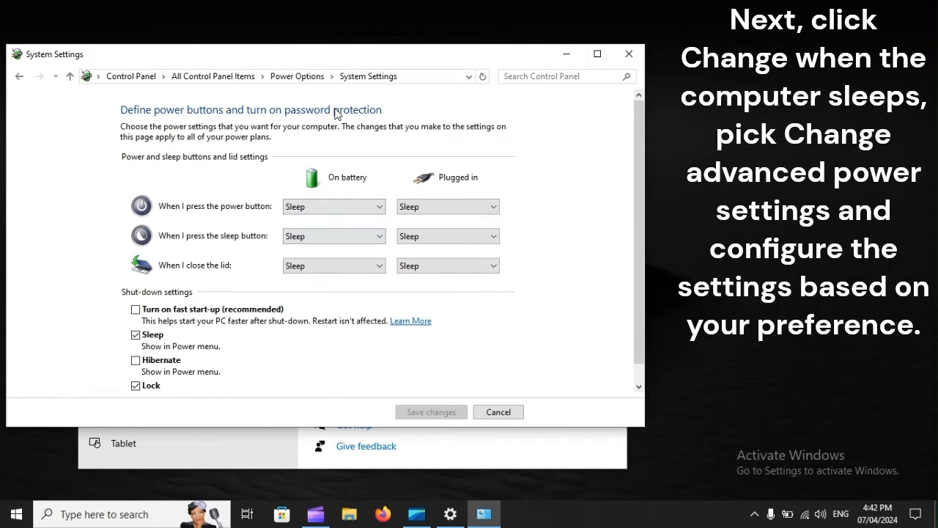
Save changes, go to the Balanced plan's sleep settings and its advanced power settings dialog
left_click(499, 411)
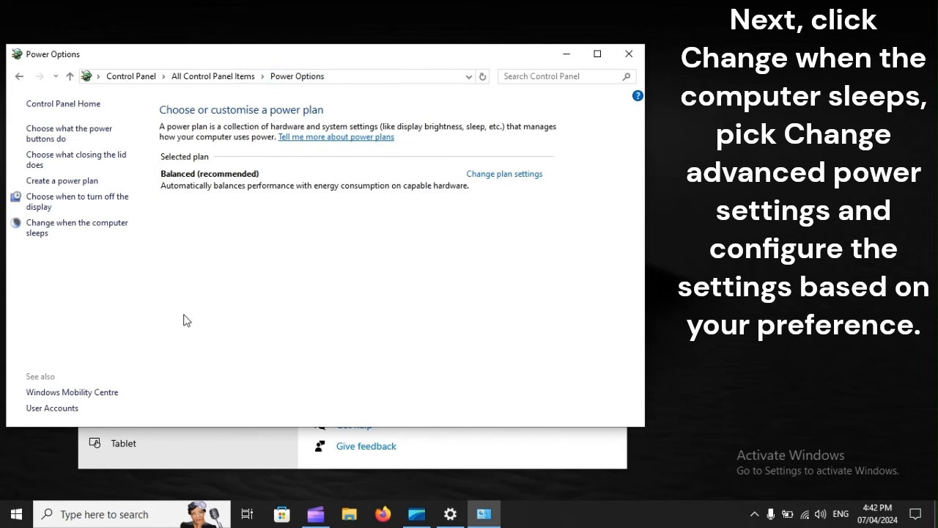
mouse_move(77, 227)
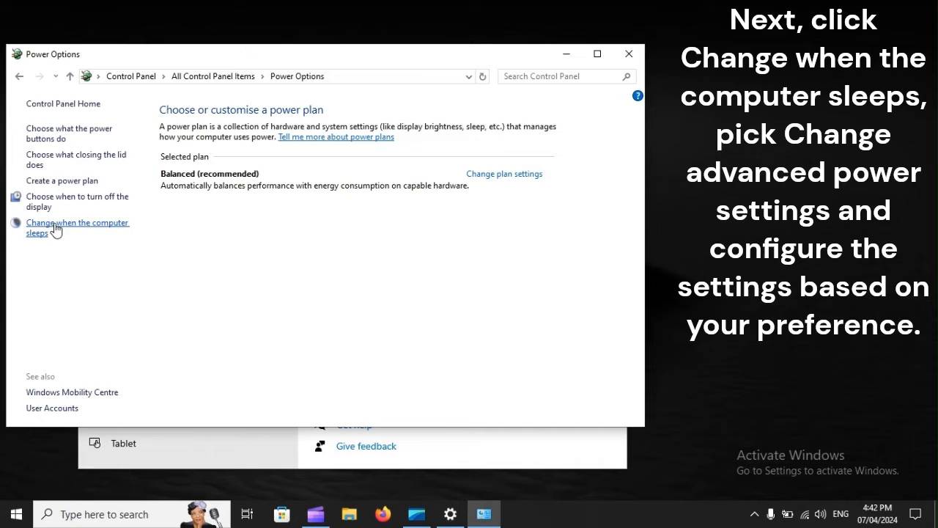
mouse_move(105, 229)
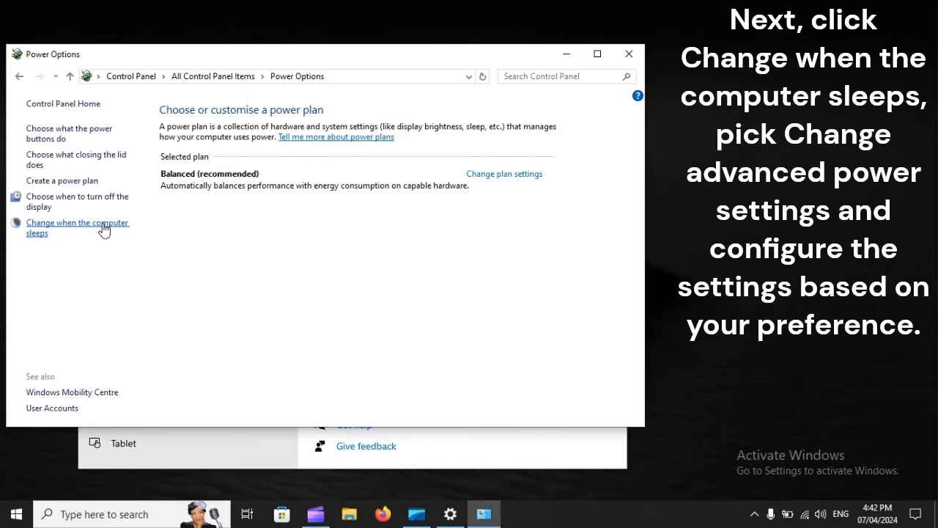
left_click(77, 227)
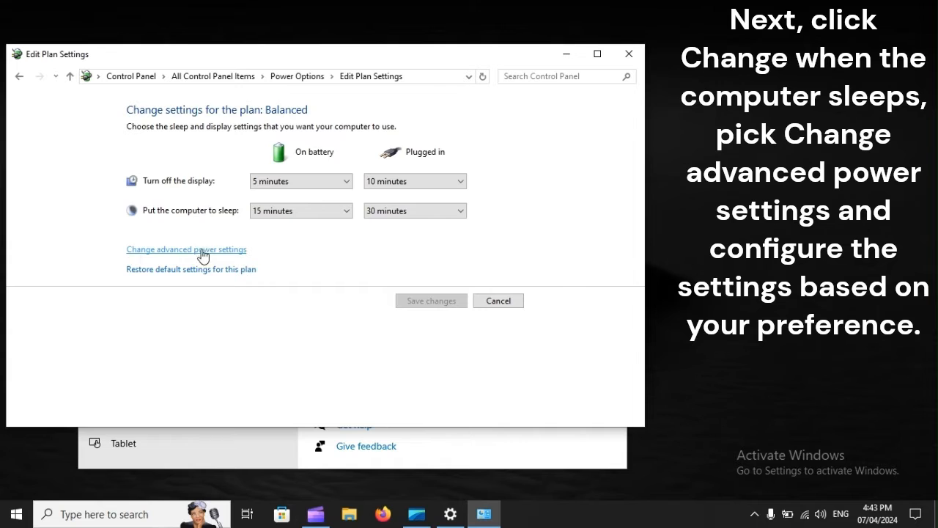
mouse_move(158, 255)
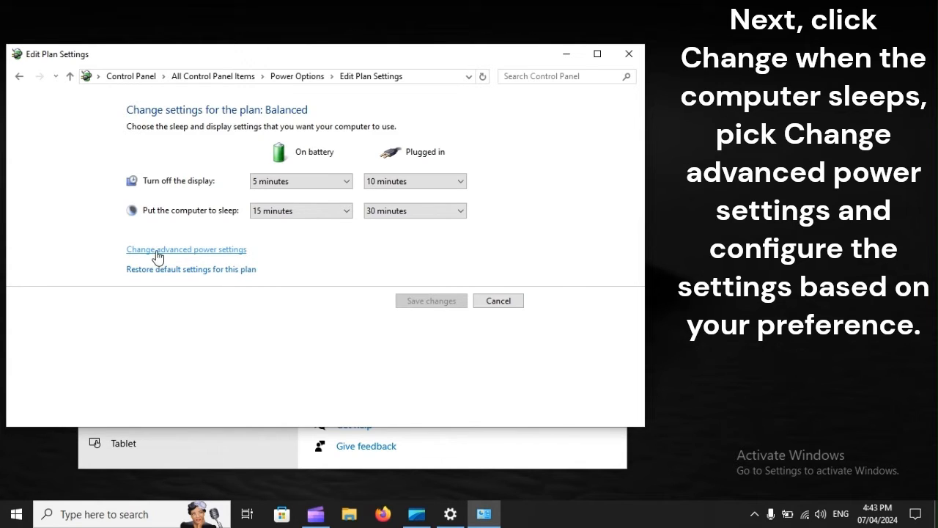
mouse_move(216, 258)
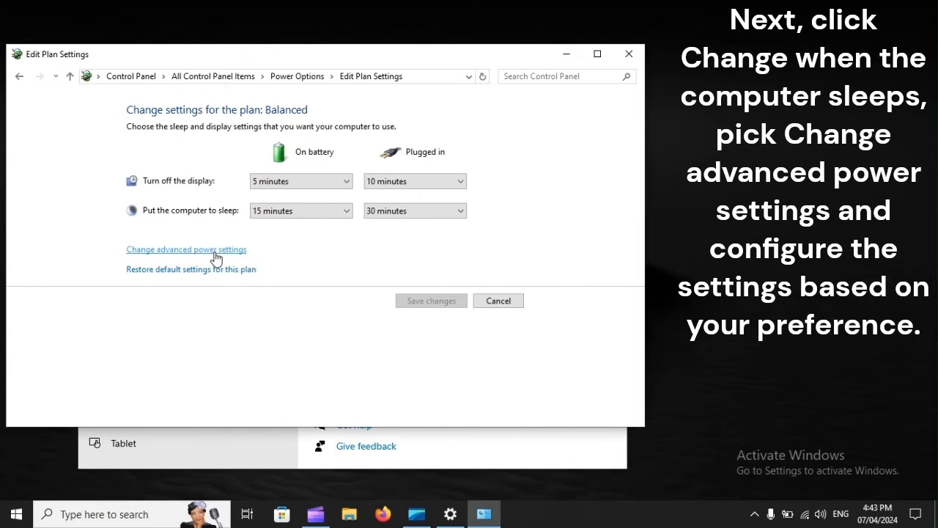
left_click(187, 249)
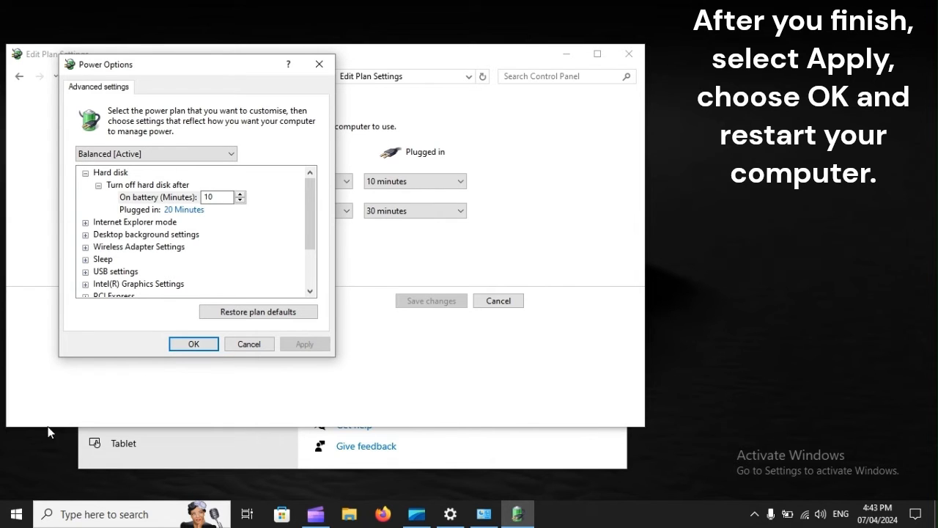
Restart the computer from the Start menu's power choices
left_click(16, 514)
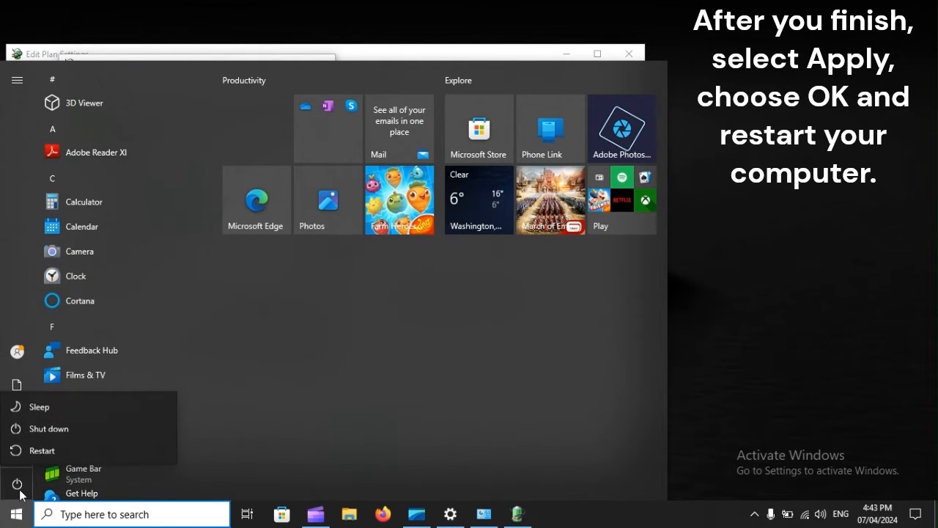
mouse_move(43, 449)
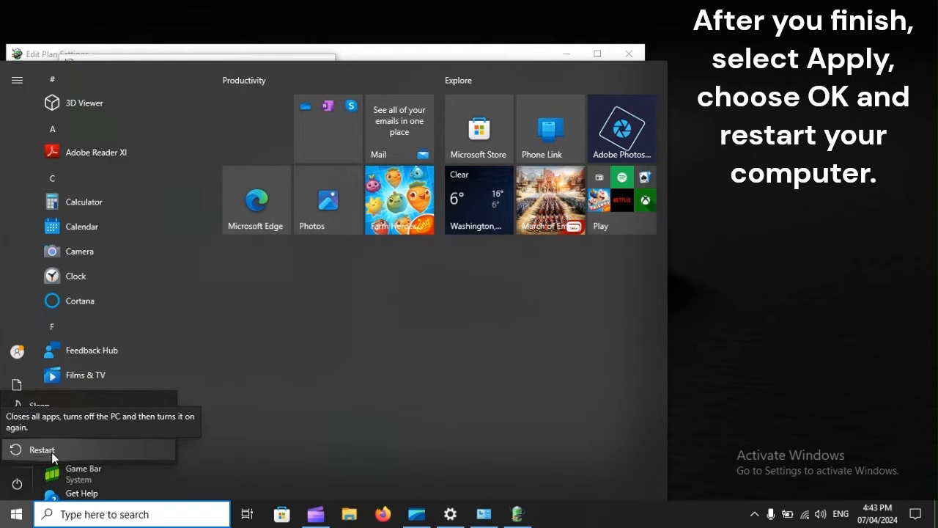
left_click(41, 448)
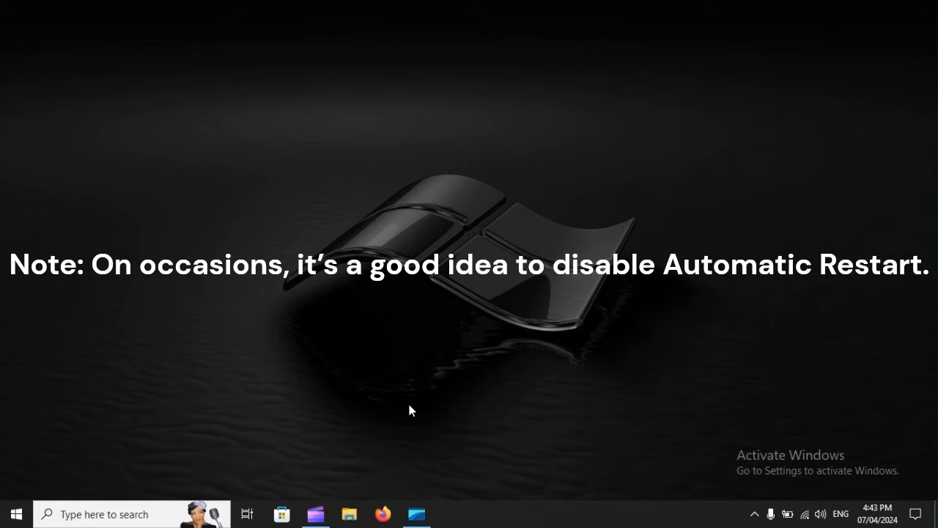
In Start-up and Recovery, uncheck Automatically restart and confirm with OK
type("vi")
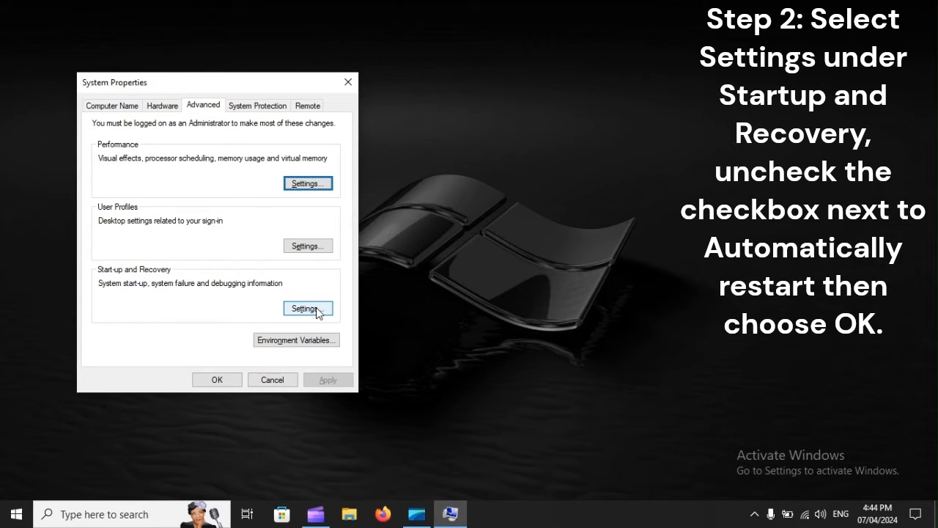
left_click(308, 308)
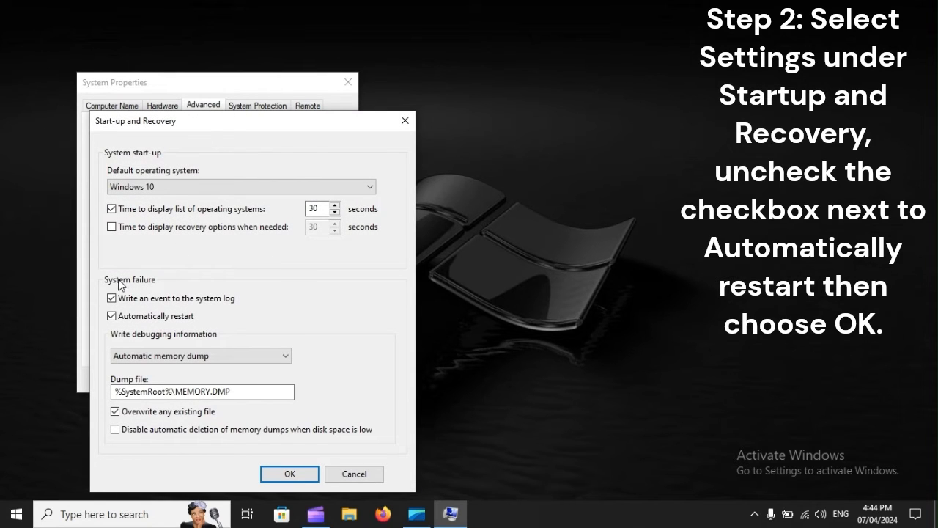
left_click(111, 317)
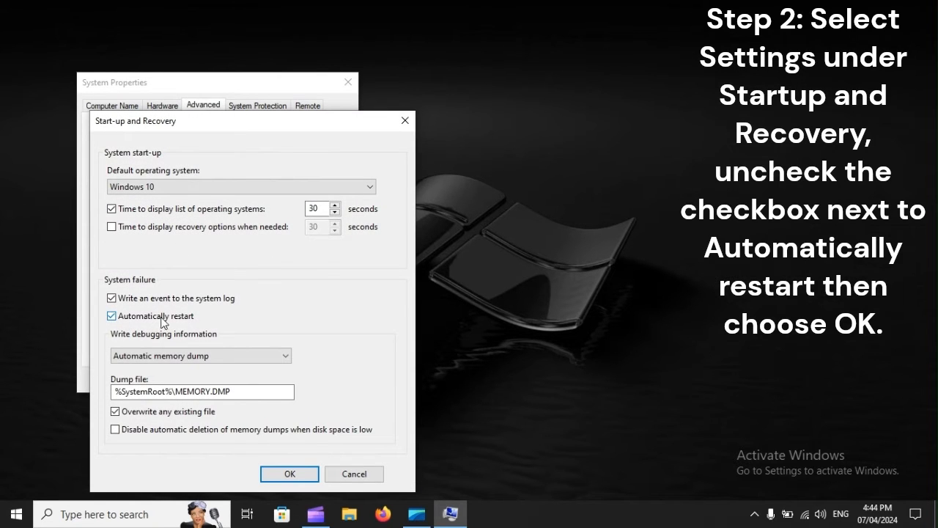
mouse_move(183, 321)
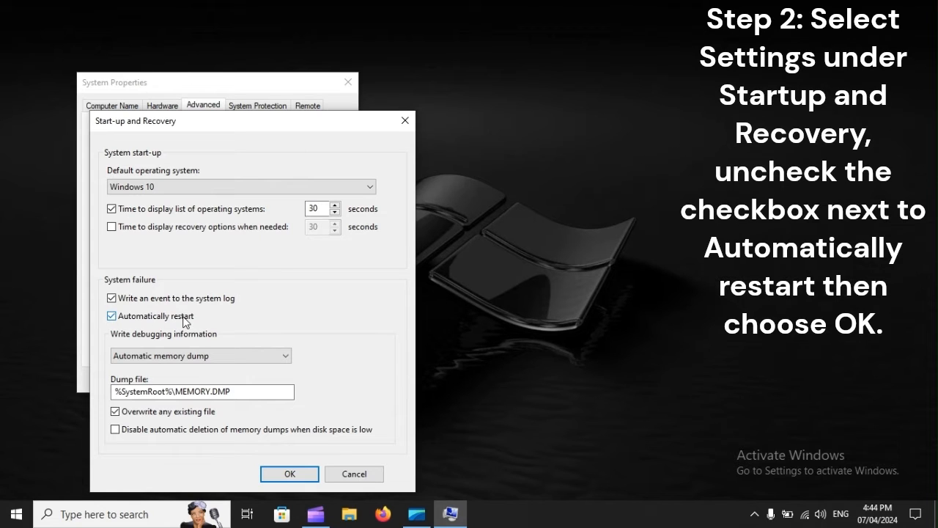
left_click(112, 315)
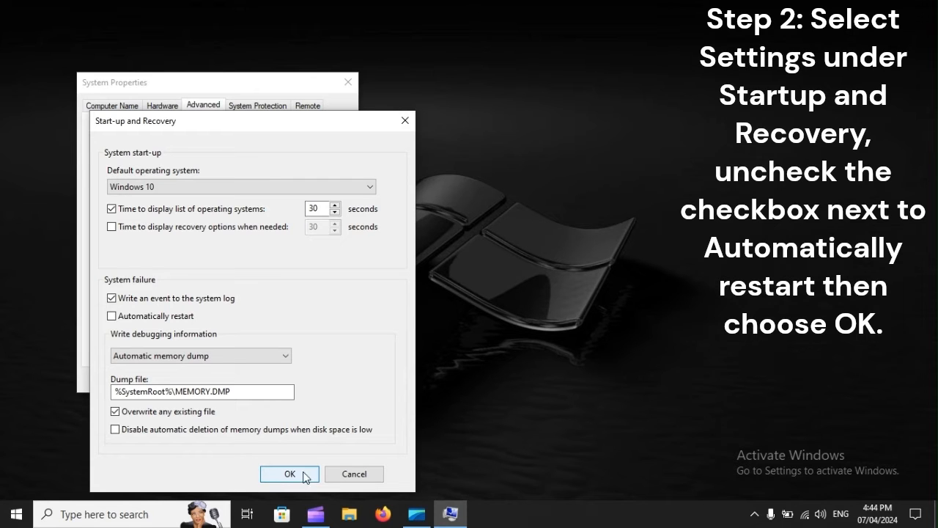
left_click(289, 474)
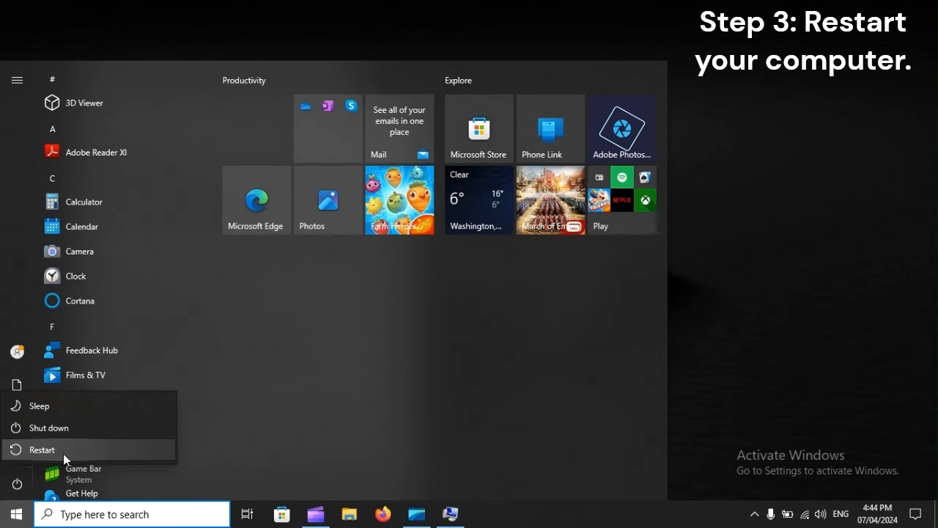
mouse_move(42, 449)
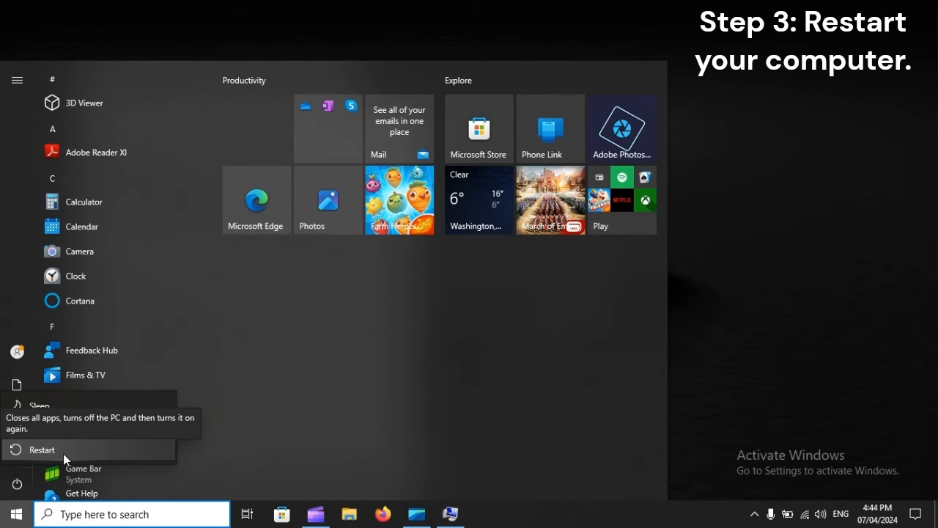
Search for cmd and launch Command Prompt as administrator
left_click(41, 449)
type("c")
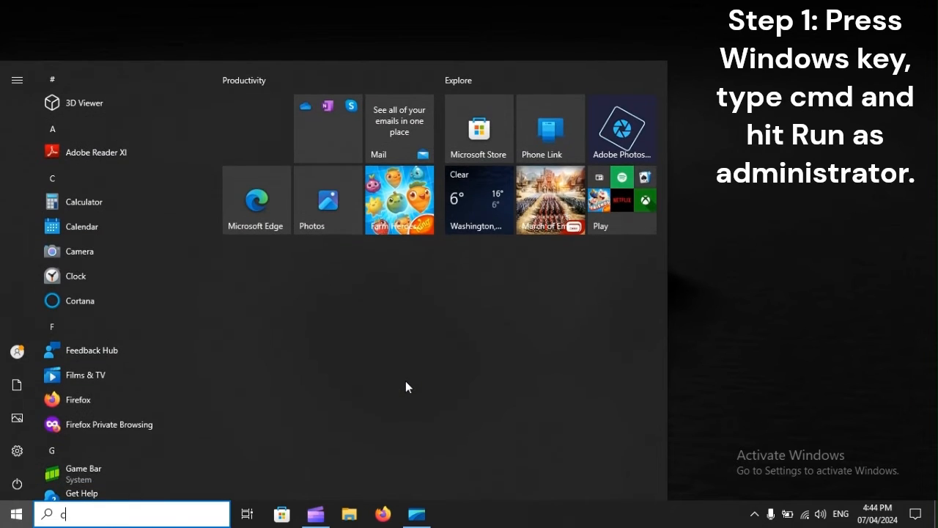
type("md")
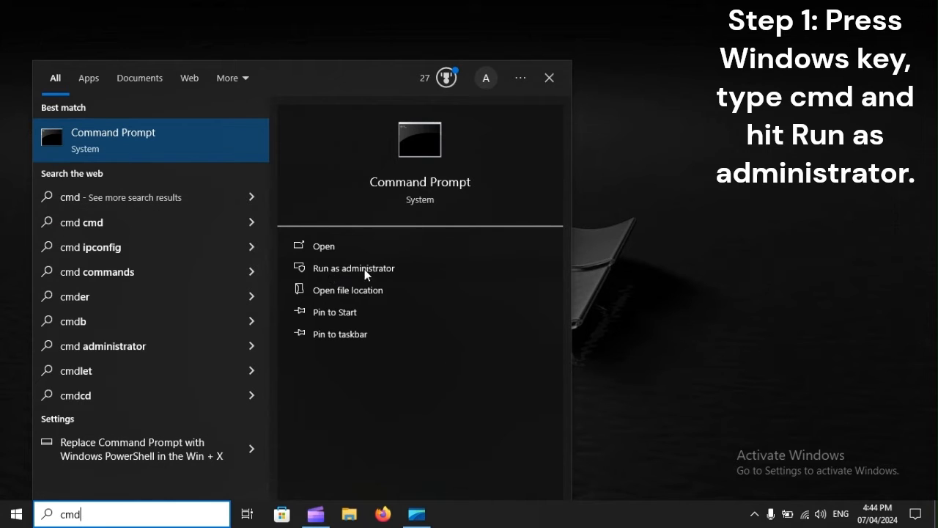
mouse_move(352, 270)
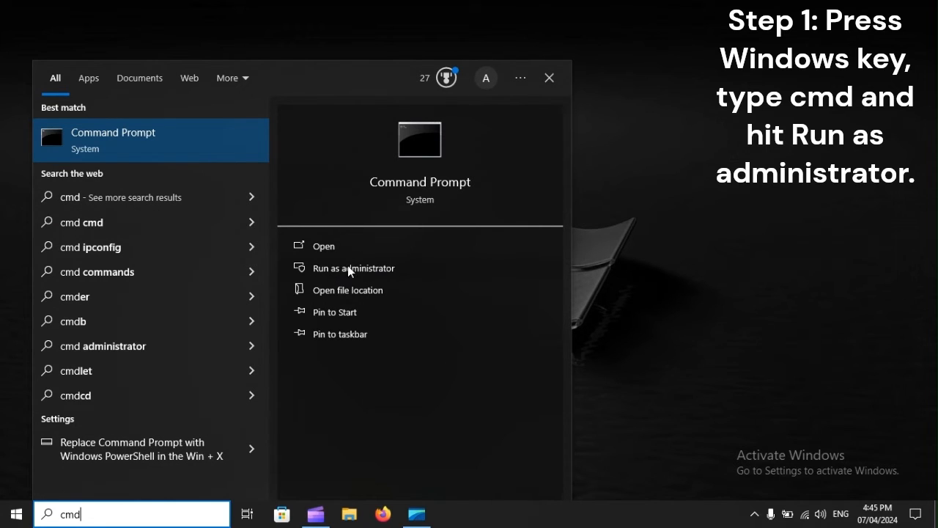
left_click(354, 267)
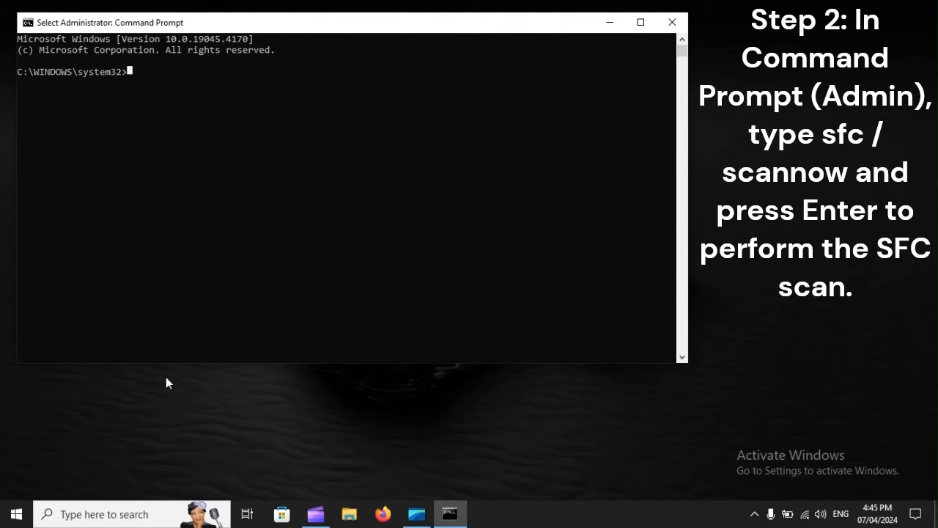
Run sfc /scannow, then enter DISM /Online /Cleanup-Image /ScanHealth
type("sfc /")
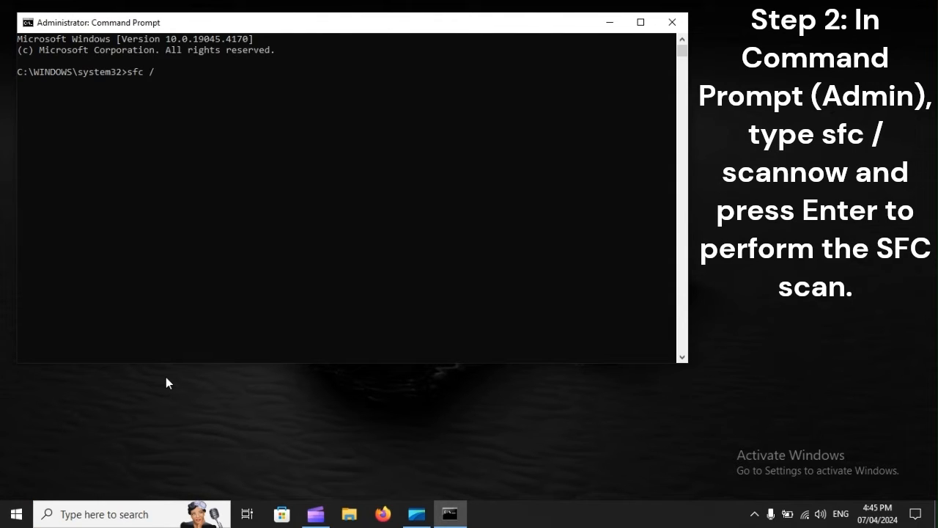
type("scann")
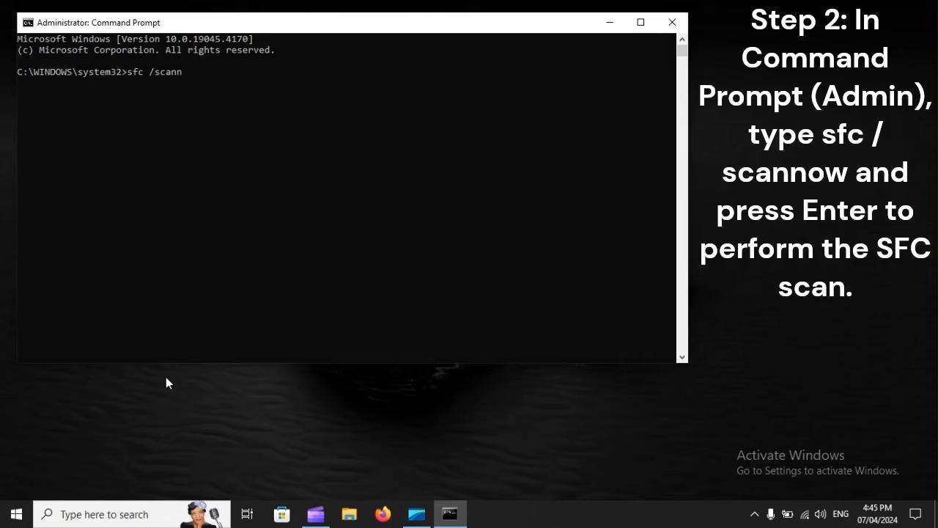
type("ow")
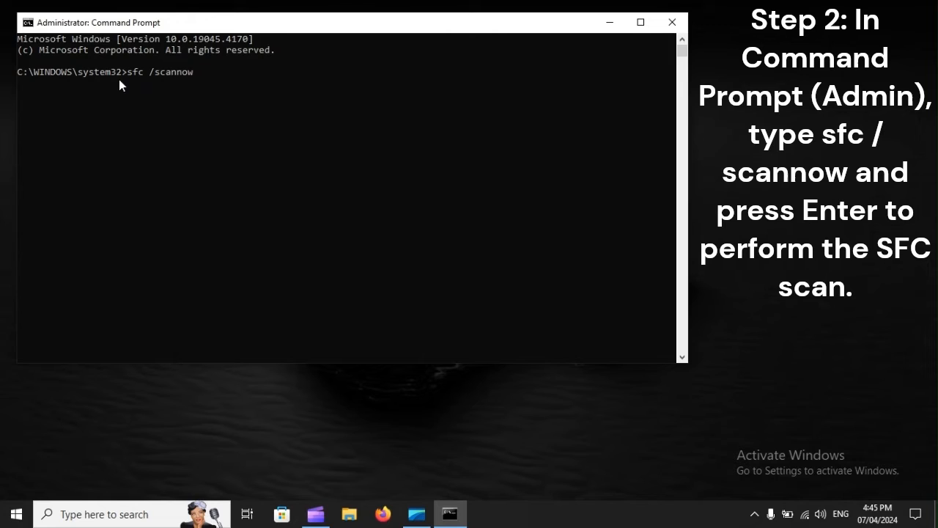
mouse_move(154, 84)
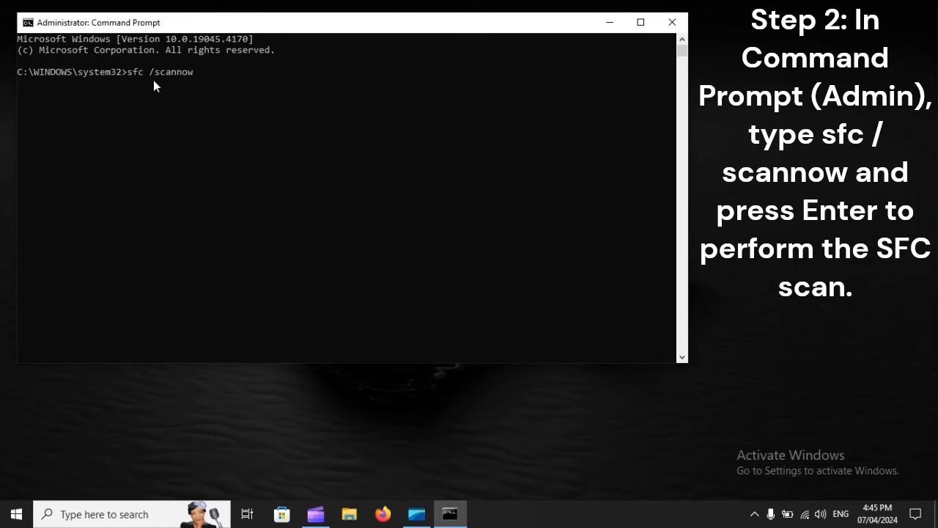
type("DISM /Online /Cleanup-Image /ScanHealth")
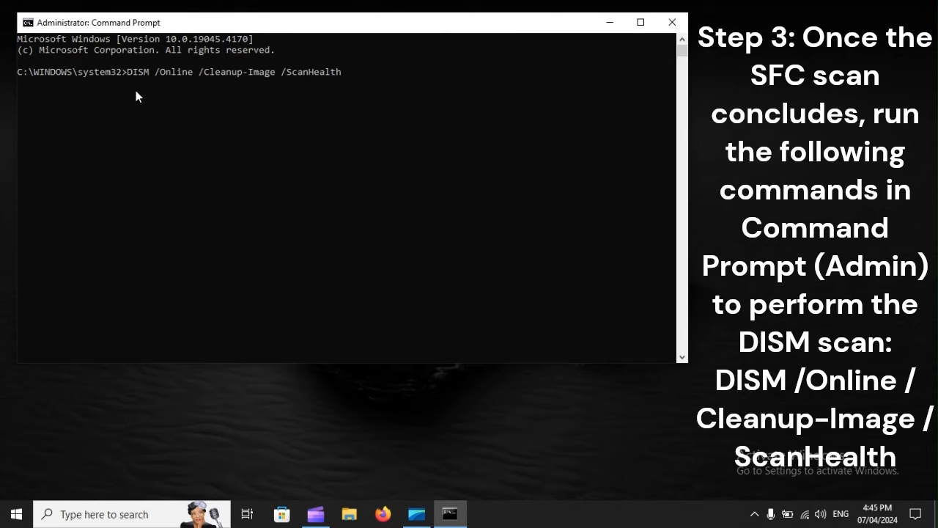
mouse_move(334, 91)
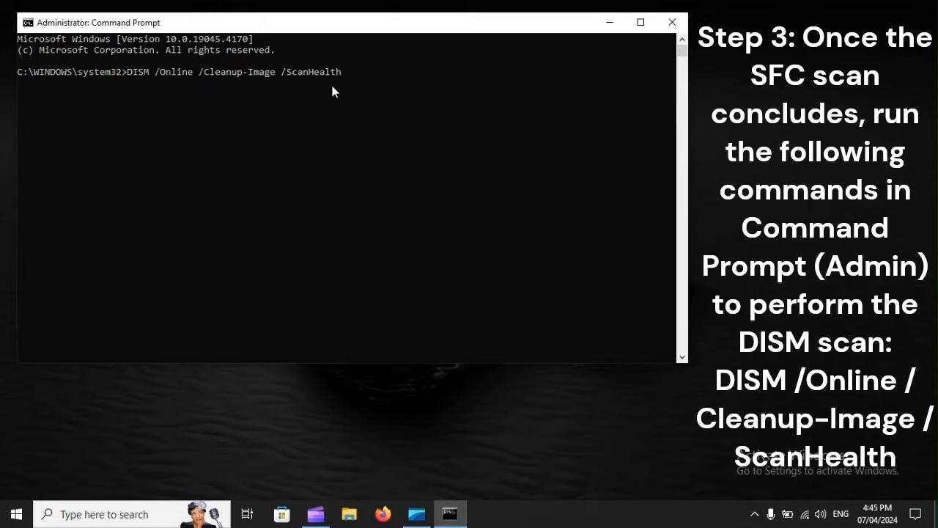
mouse_move(351, 90)
type("Check")
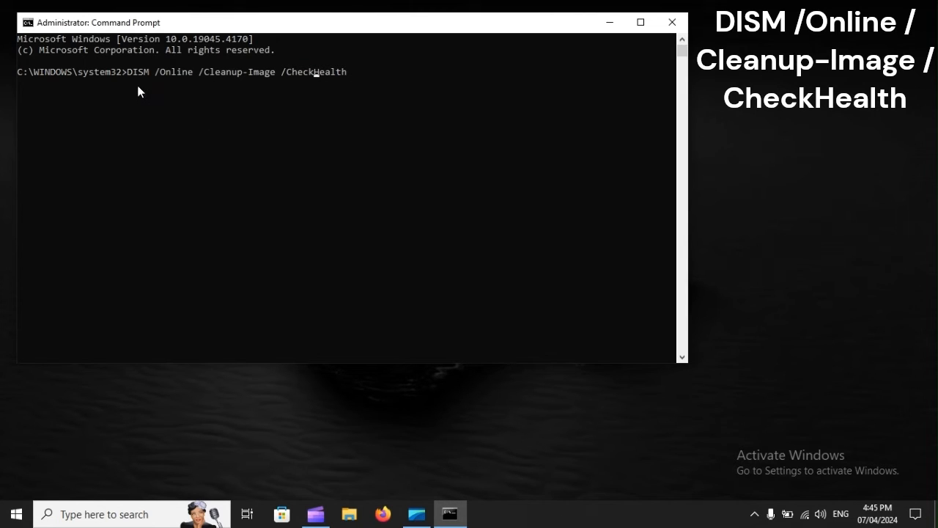
mouse_move(125, 82)
type("R")
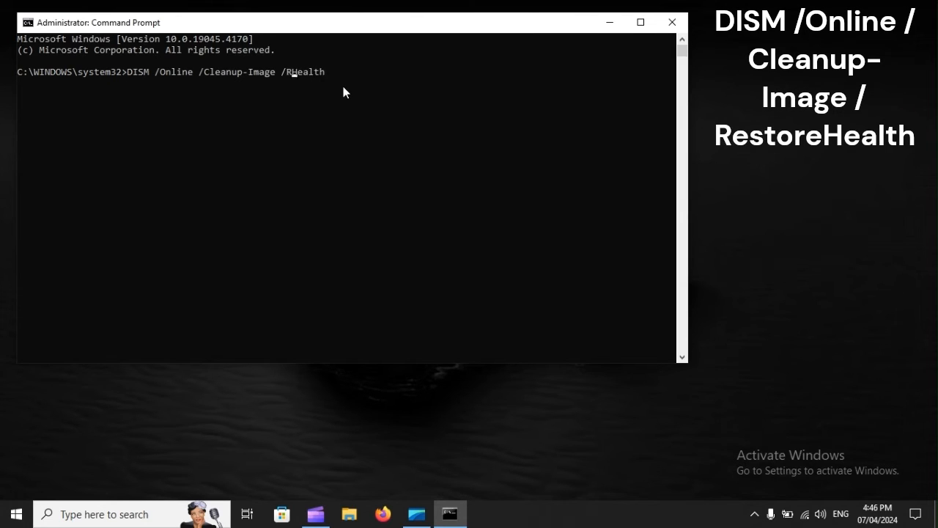
Enter the DISM /Online /Cleanup-Image /RestoreHealth command
type("estoreHealth")
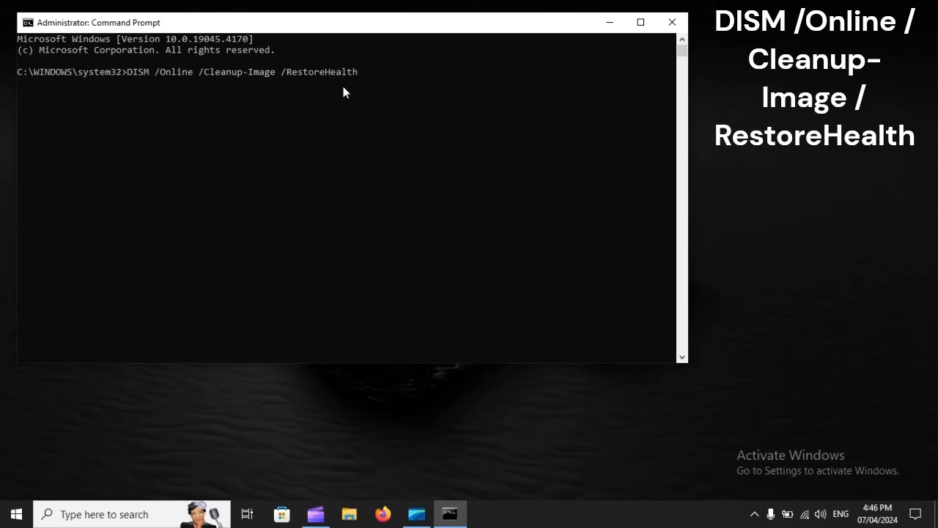
mouse_move(296, 104)
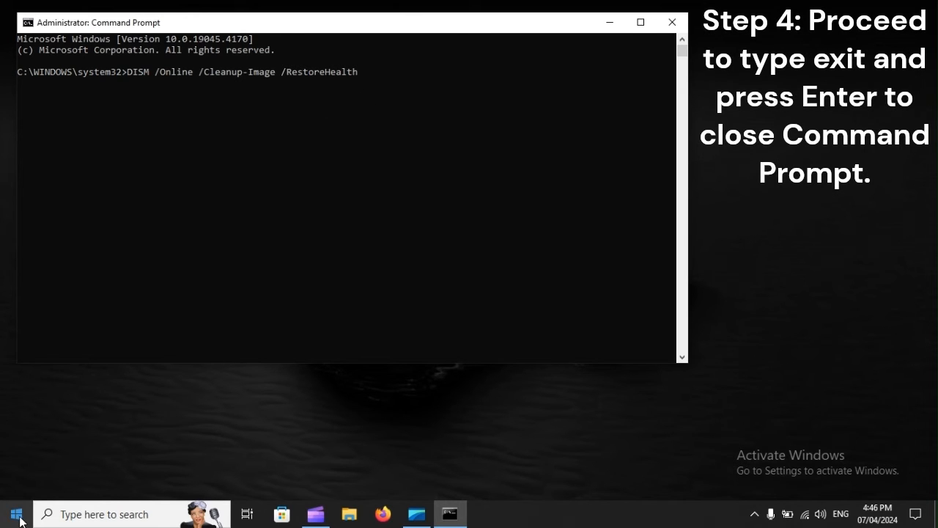
Restart the computer from the Start menu's power choices
left_click(14, 513)
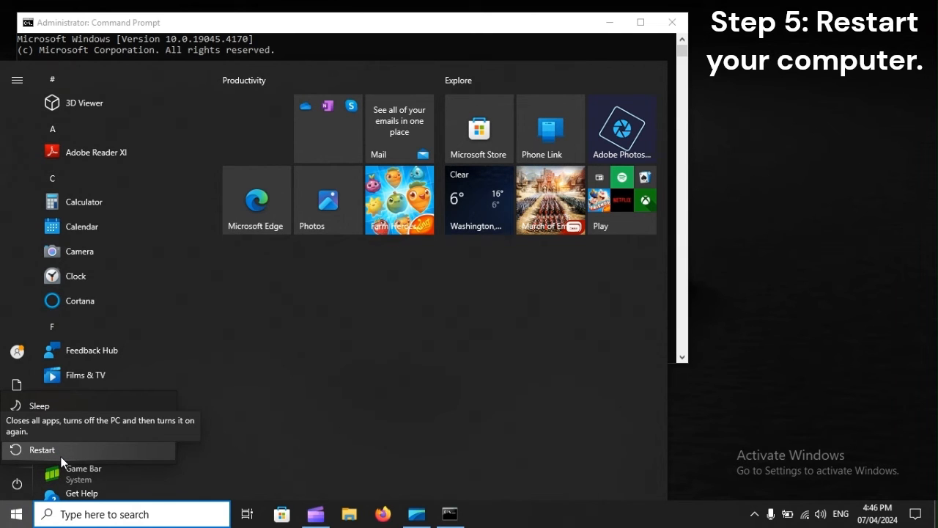
left_click(41, 449)
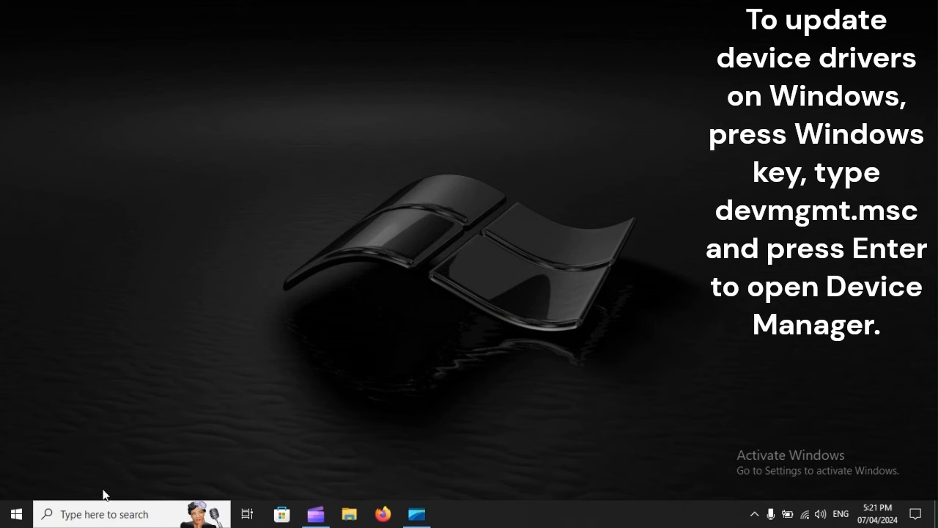
Launch Device Manager by searching devmgmt.msc from the taskbar
type("devmgmt.msc")
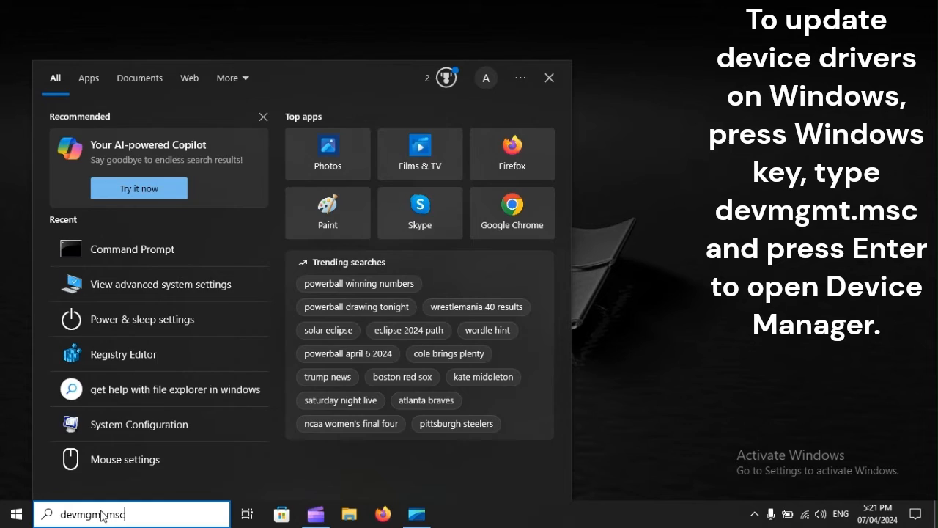
type("devmgmt.msc")
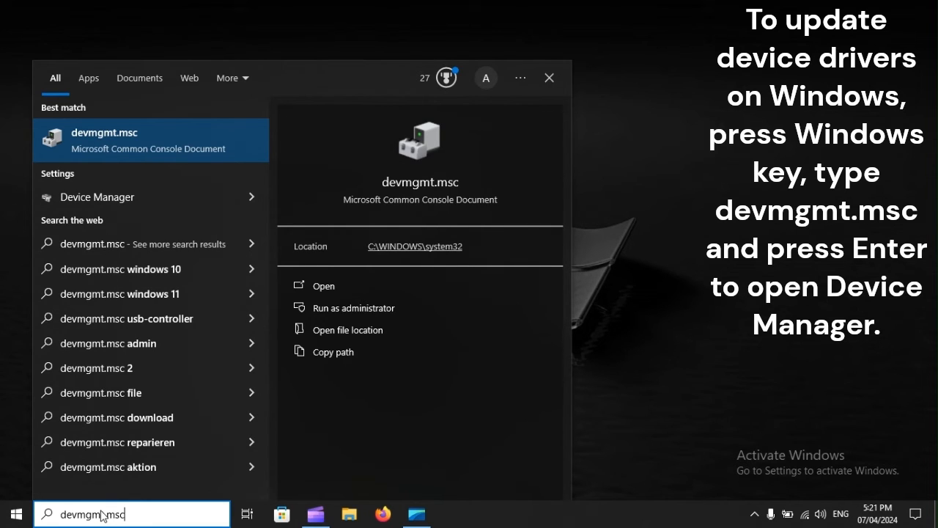
key("enter")
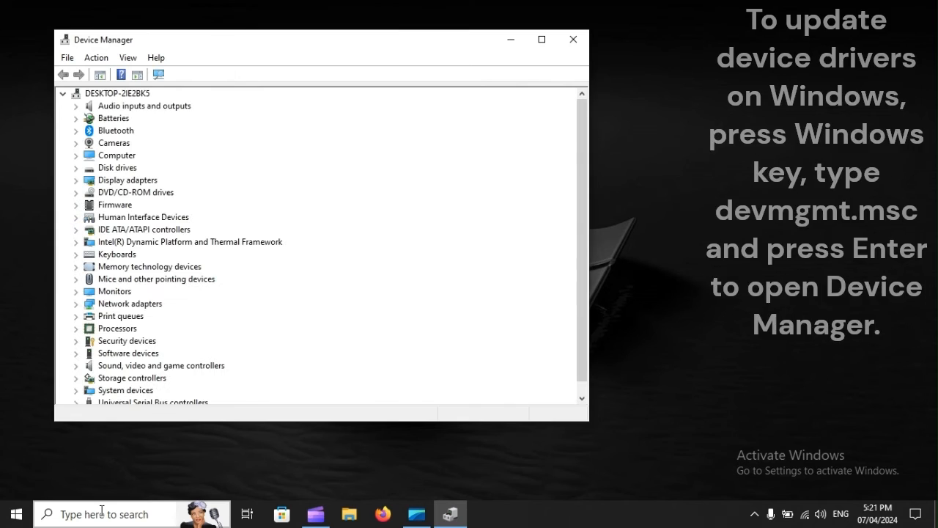
Expand the Bluetooth category and bring up driver actions for the Realtek Bluetooth 4.0 Adapter
left_click(144, 106)
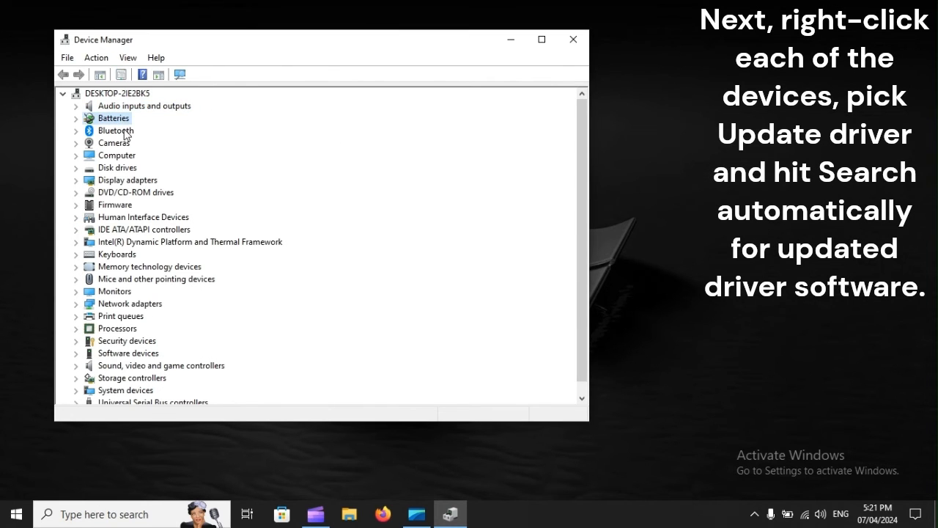
left_click(77, 130)
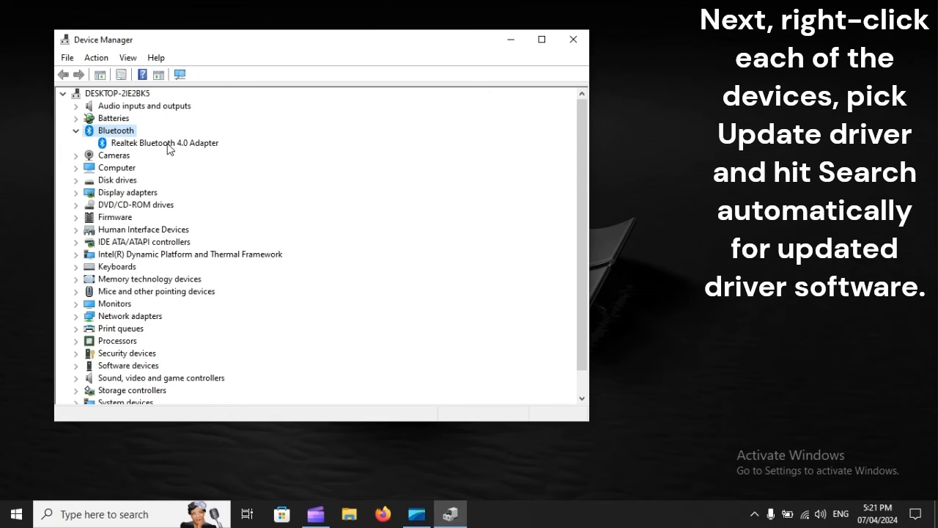
right_click(165, 143)
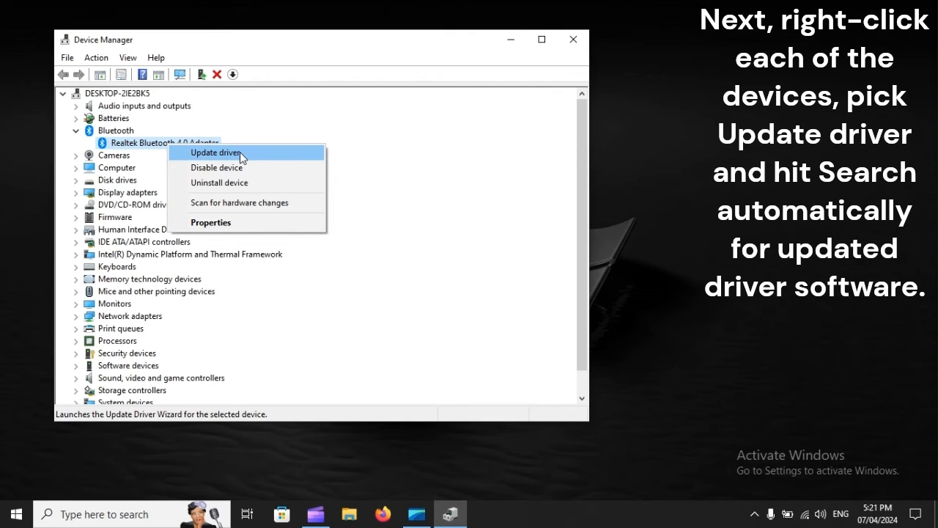
Start Update driver for the Realtek Bluetooth adapter, then bring up Start power options to restart
left_click(217, 153)
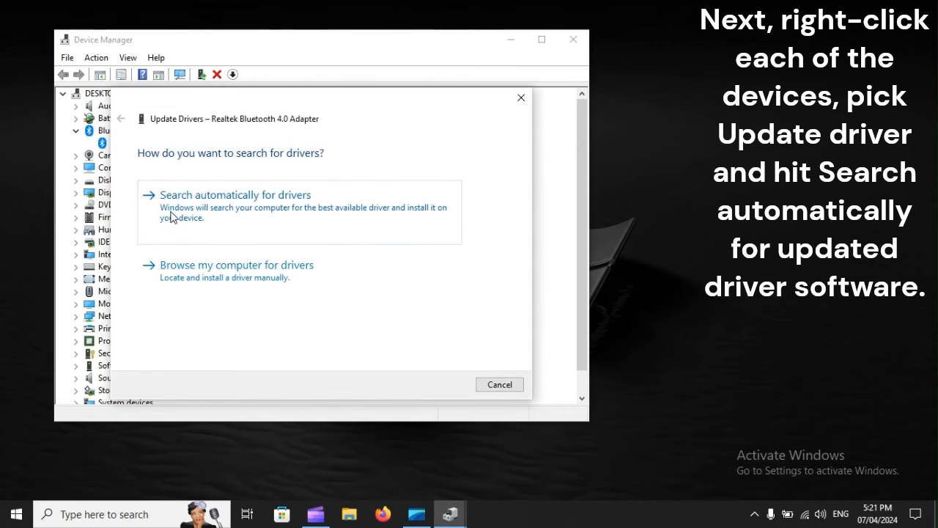
mouse_move(307, 204)
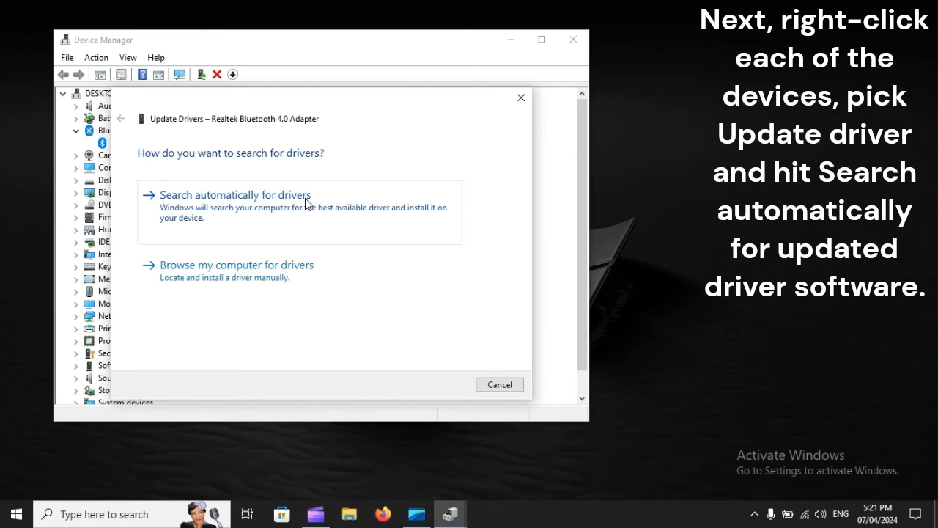
mouse_move(315, 208)
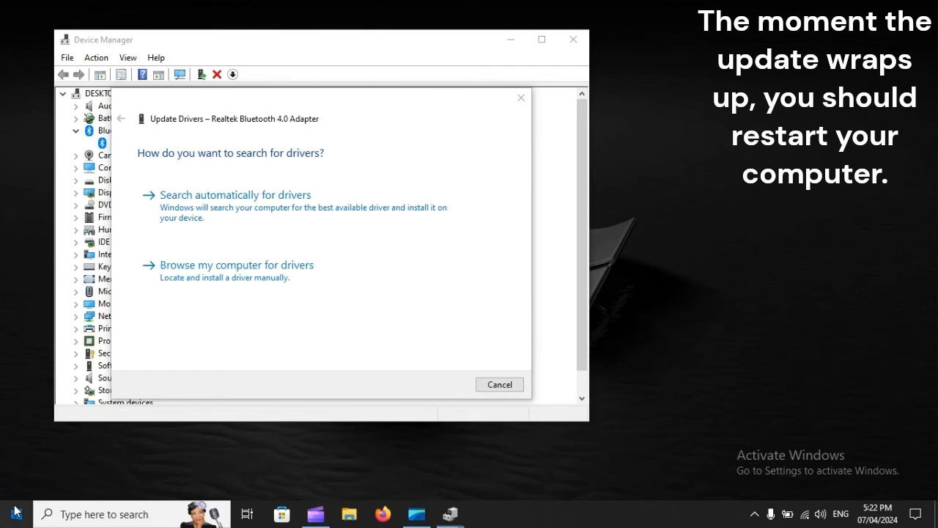
left_click(15, 513)
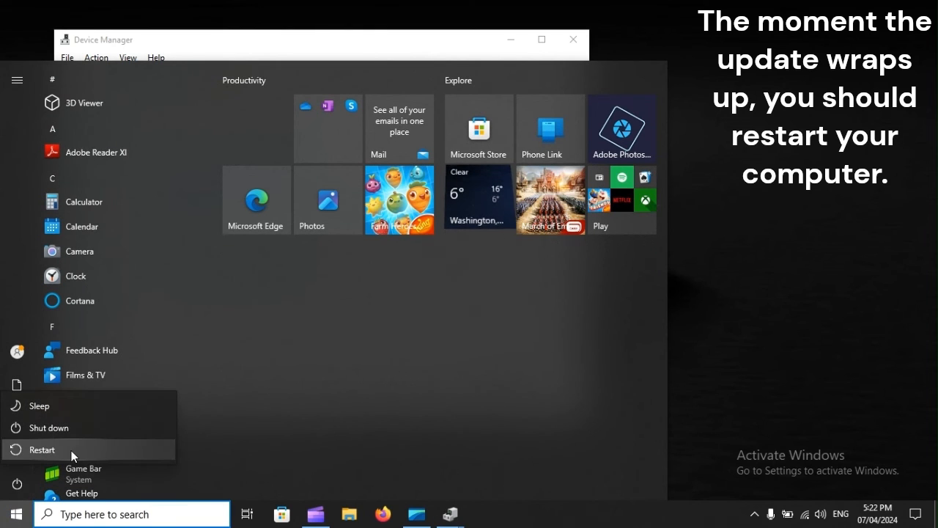